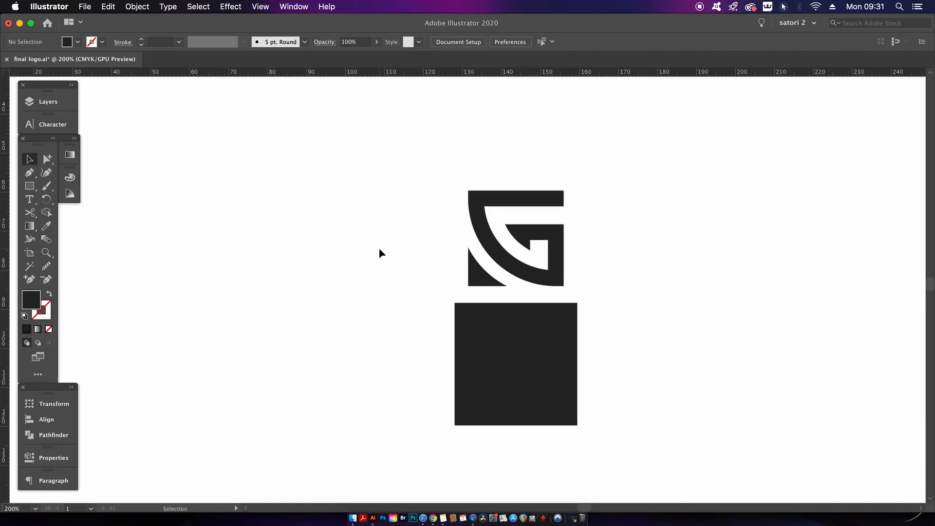
Step: Bring up the Window menu listing the available panels
{"action": "left_click", "coordinate": [293, 7]}
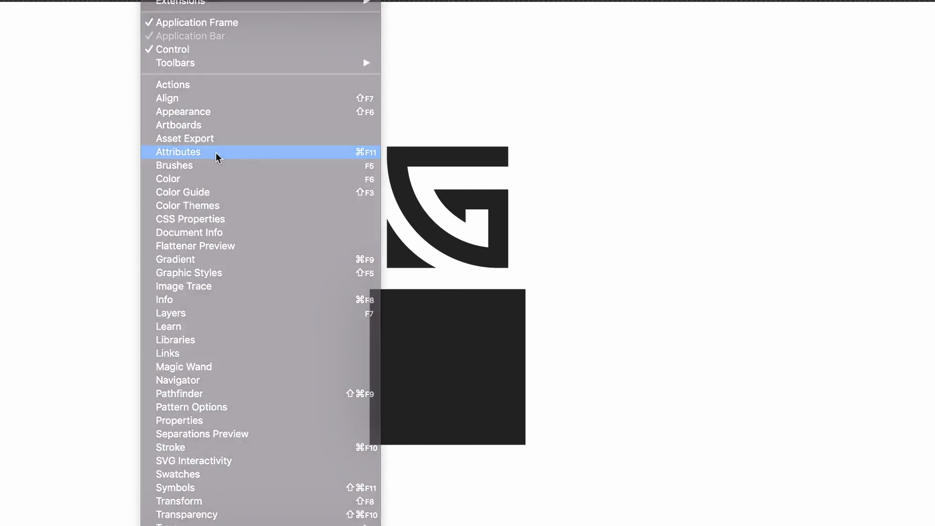
Step: Show the Attributes panel with all options and select the G stacked over the square
{"action": "left_click", "coordinate": [177, 152]}
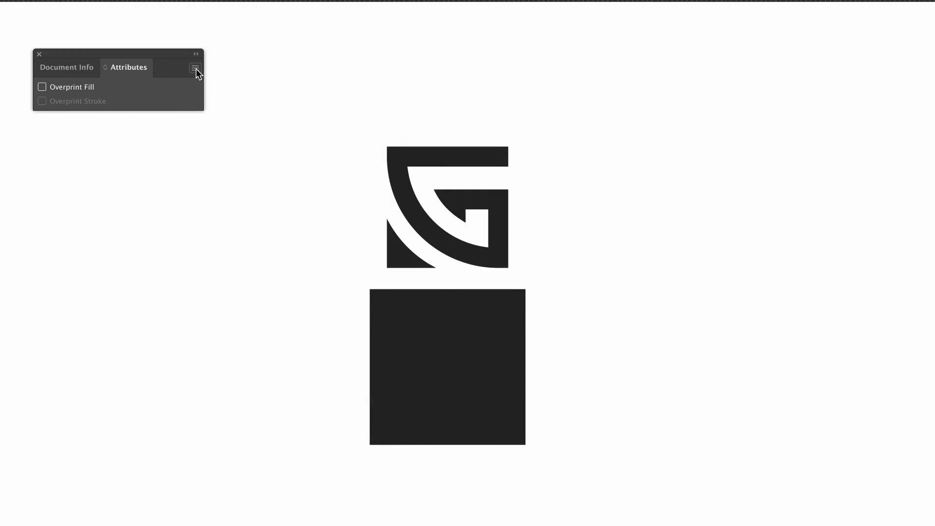
{"action": "left_click", "coordinate": [194, 68]}
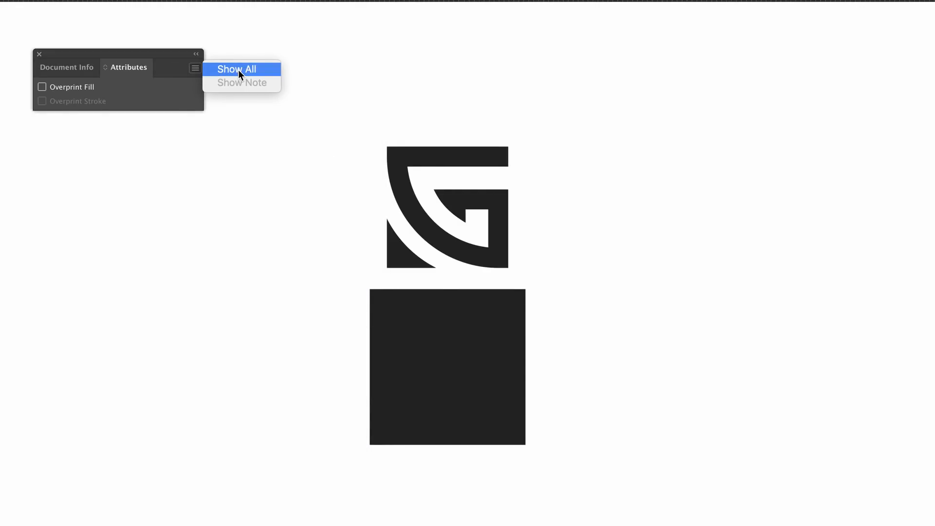
{"action": "left_click", "coordinate": [236, 69]}
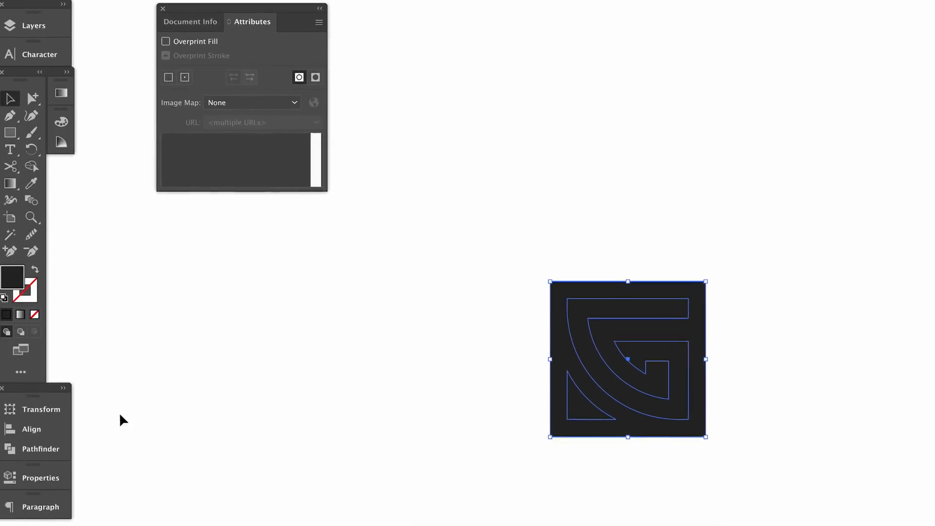
{"action": "left_click", "coordinate": [40, 448]}
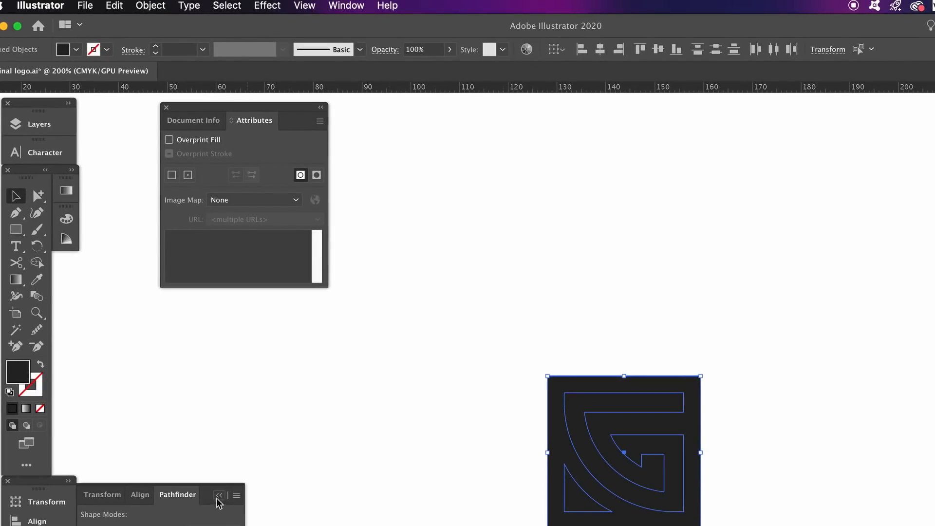
Step: Make the G and square a compound path, then reverse an inner G path so it knocks out
{"action": "left_click", "coordinate": [150, 5]}
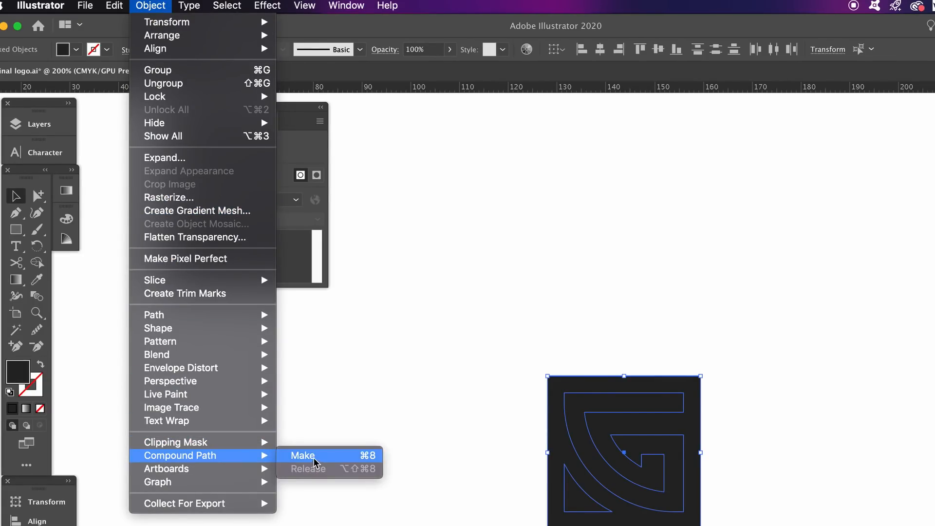
{"action": "left_click", "coordinate": [302, 455]}
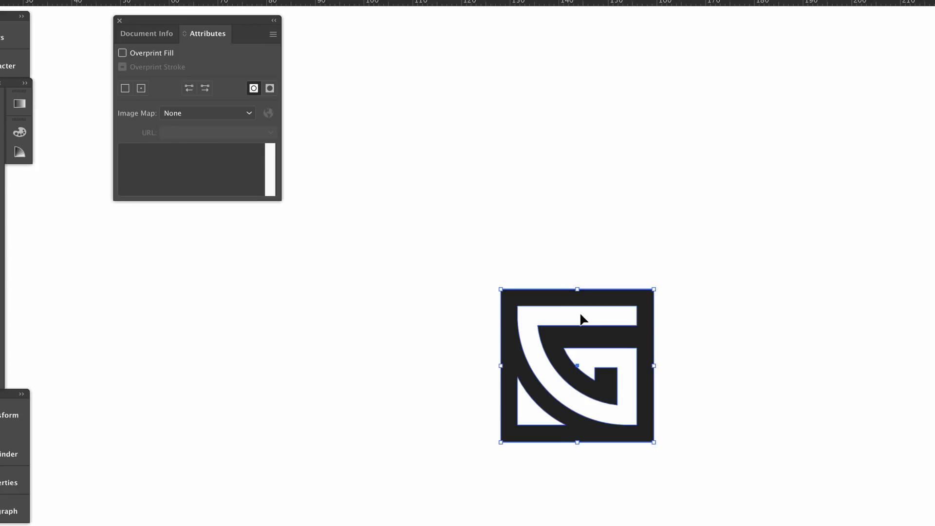
{"action": "mouse_move", "coordinate": [382, 128]}
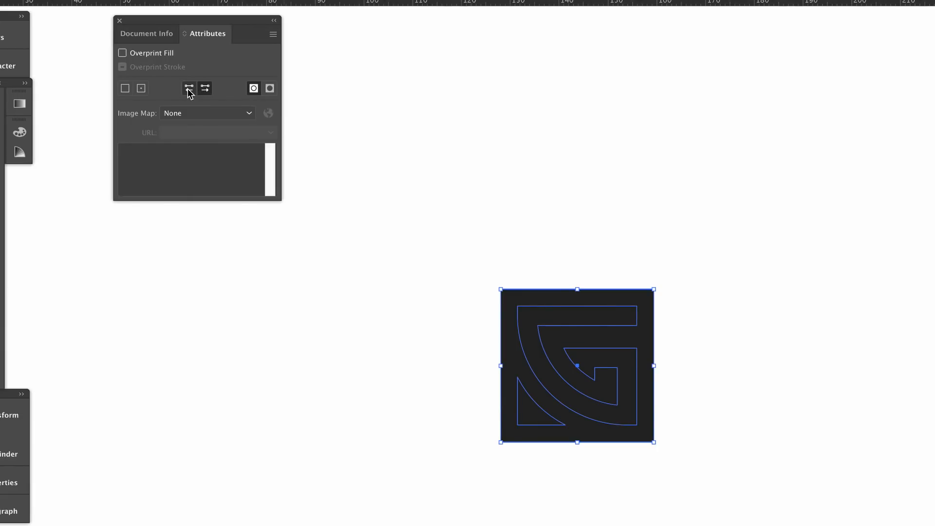
{"action": "mouse_move", "coordinate": [606, 330]}
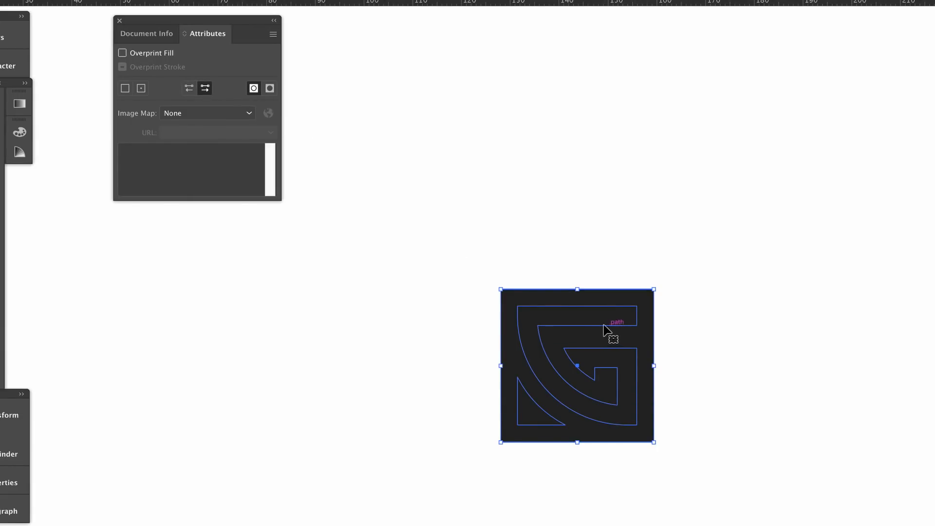
{"action": "left_click", "coordinate": [268, 89]}
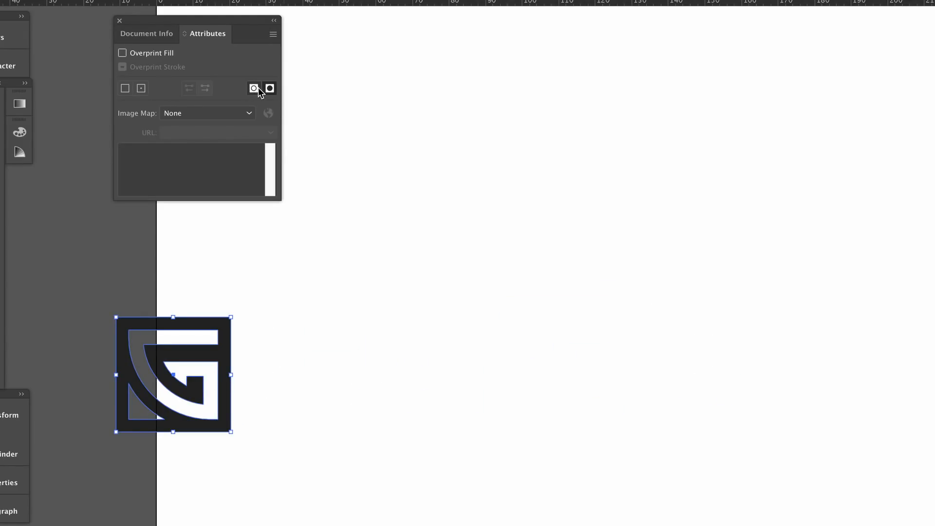
{"action": "left_click", "coordinate": [205, 89]}
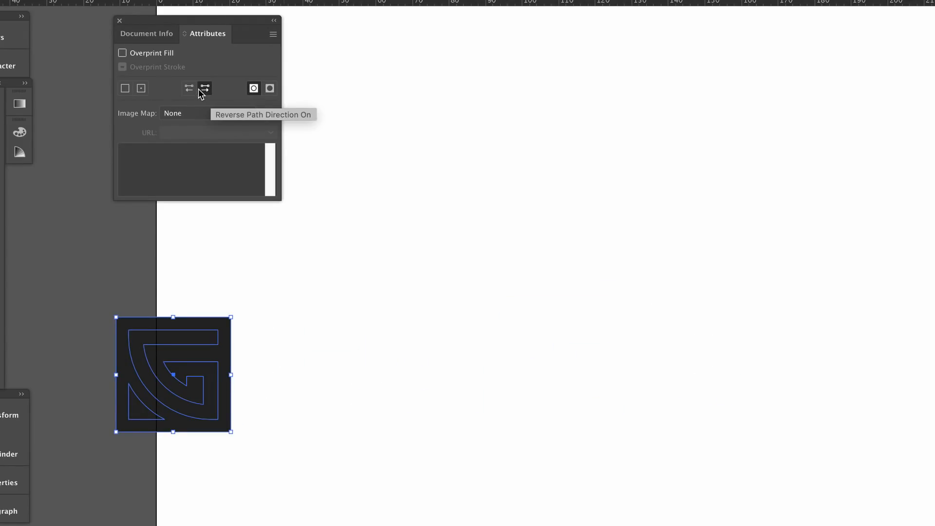
{"action": "left_click", "coordinate": [205, 89]}
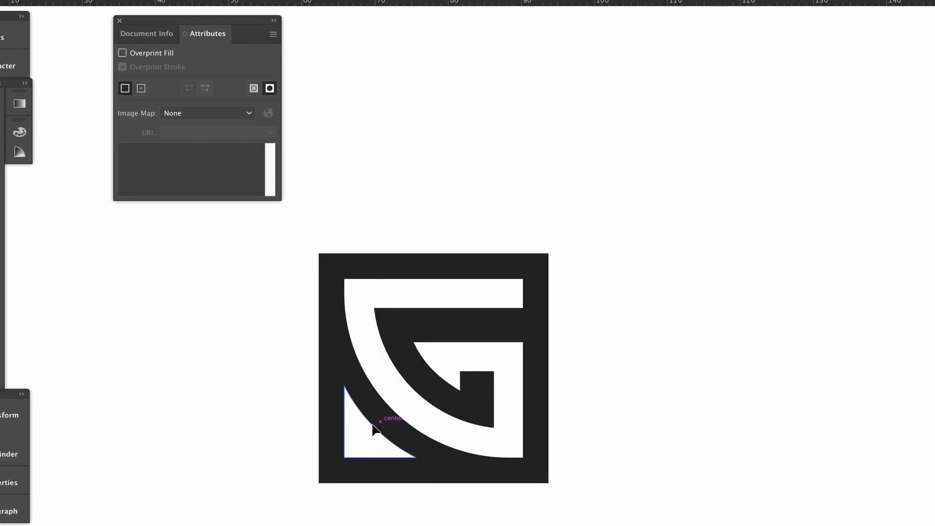
Step: Make the crown rectangles one compound path and settle on the Non-Zero Winding fill rule
{"action": "left_click", "coordinate": [374, 430]}
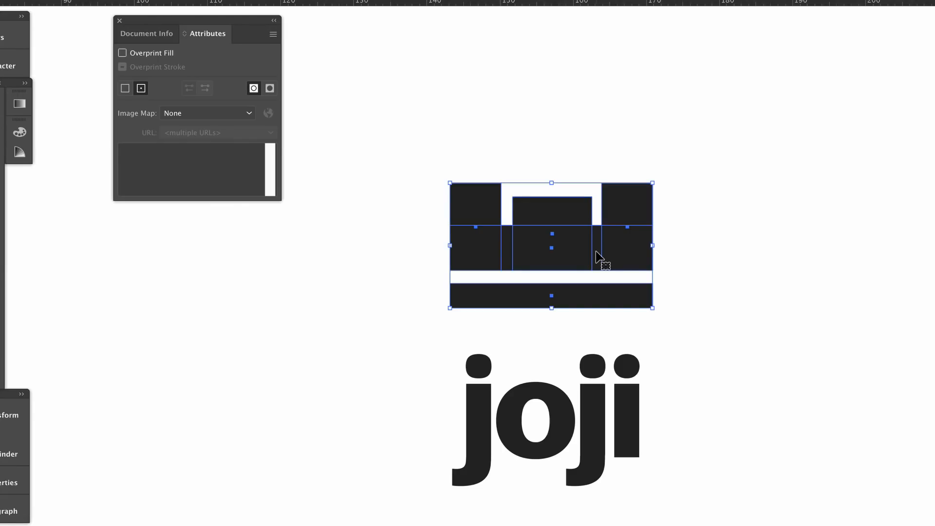
{"action": "right_click", "coordinate": [601, 256]}
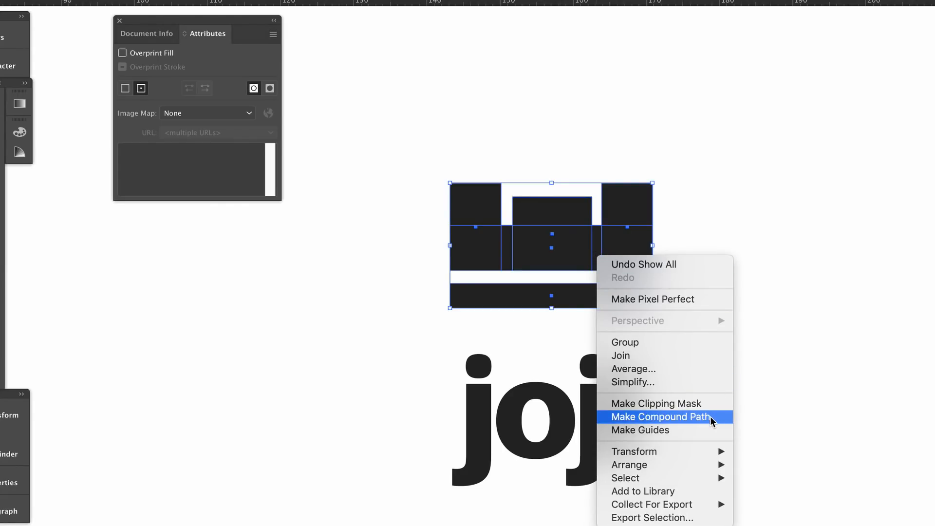
{"action": "left_click", "coordinate": [659, 417]}
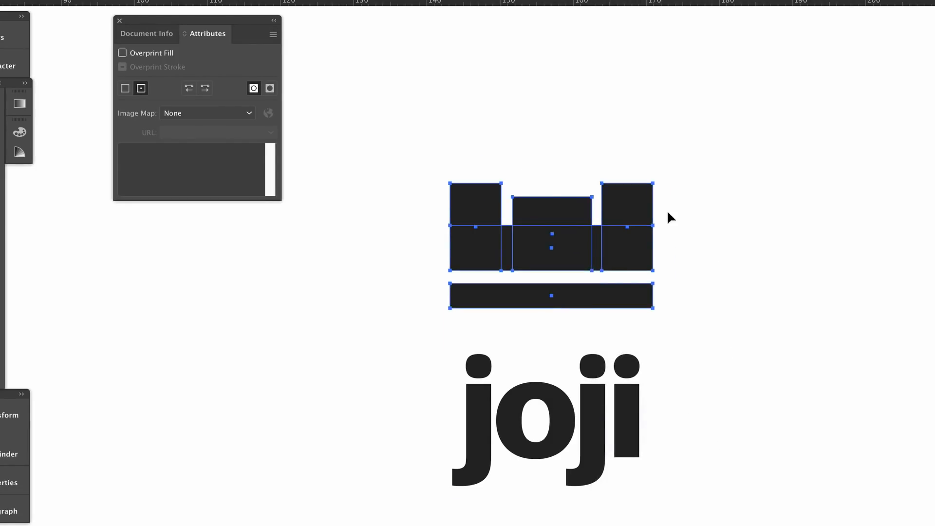
{"action": "left_click", "coordinate": [269, 89]}
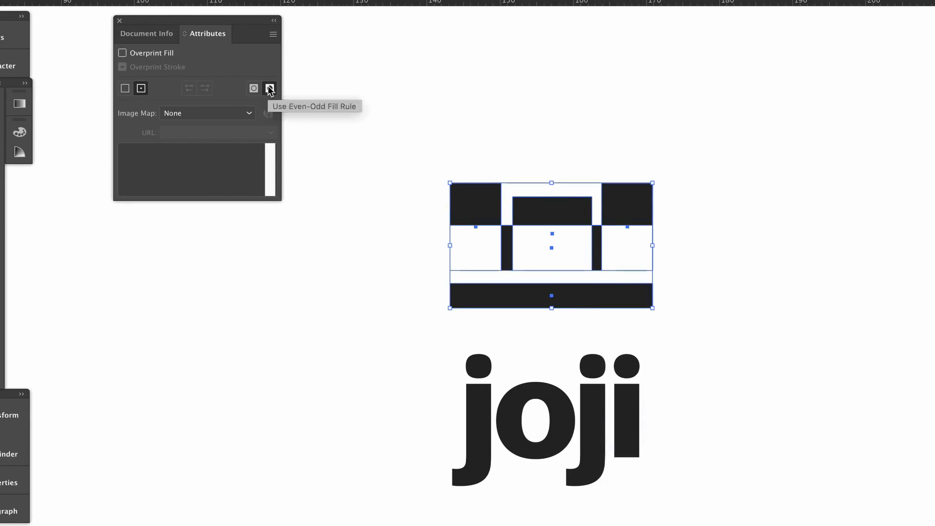
{"action": "left_click", "coordinate": [269, 89]}
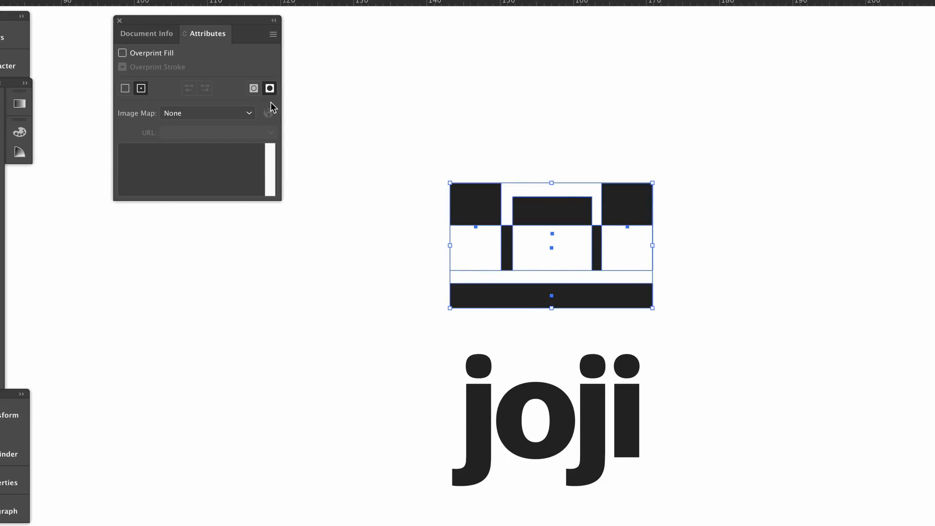
{"action": "left_click", "coordinate": [253, 89]}
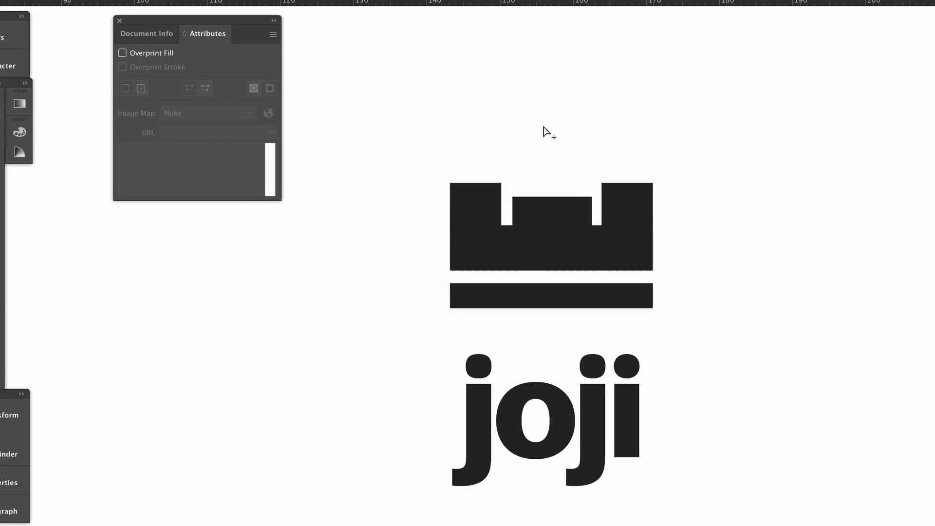
Step: Select individual rectangles inside the crown compound path to check them
{"action": "left_click", "coordinate": [626, 200]}
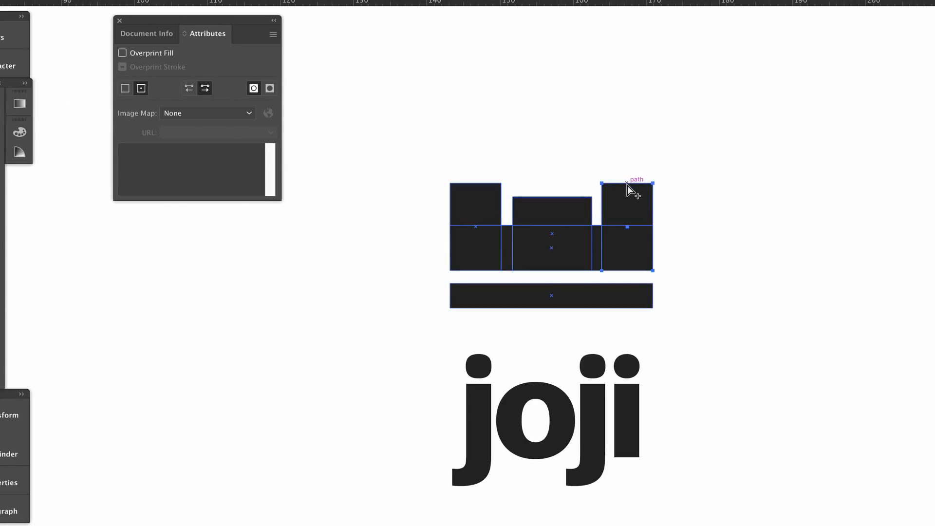
{"action": "left_click", "coordinate": [482, 190]}
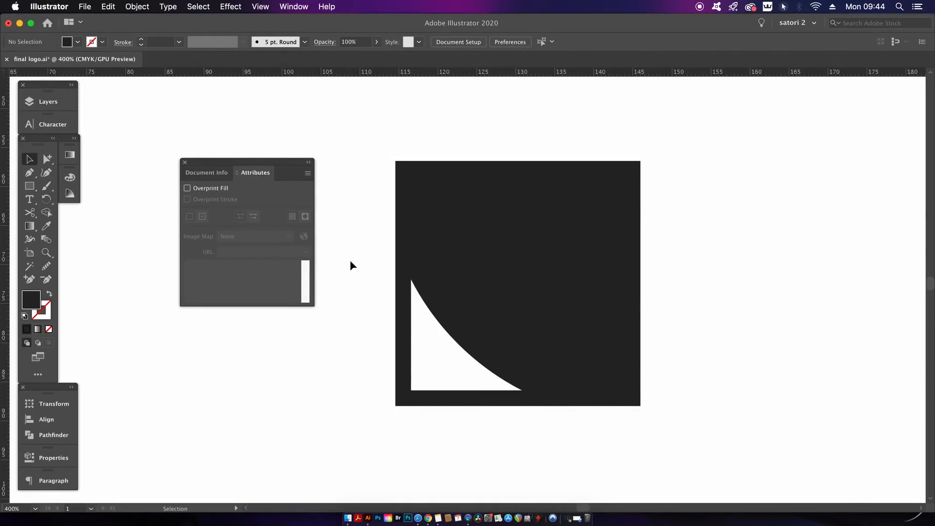
{"action": "mouse_move", "coordinate": [326, 242]}
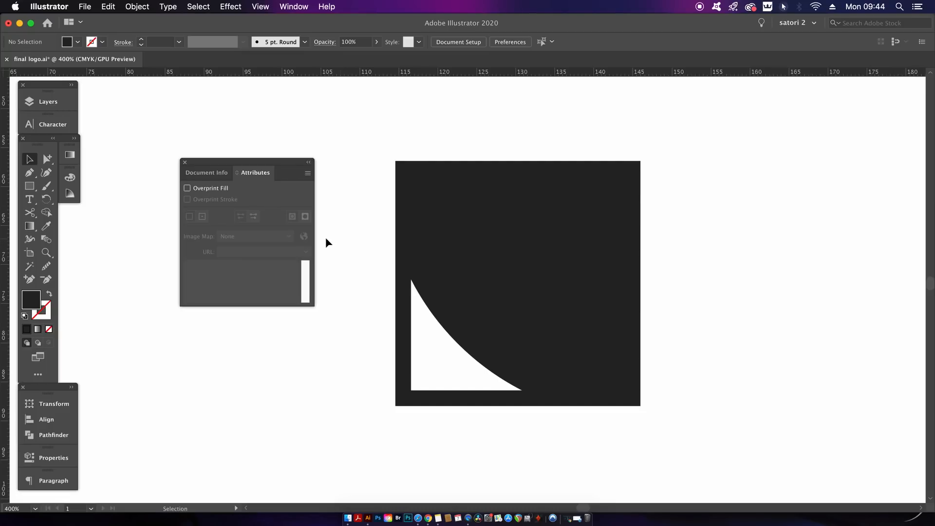
{"action": "mouse_move", "coordinate": [399, 215]}
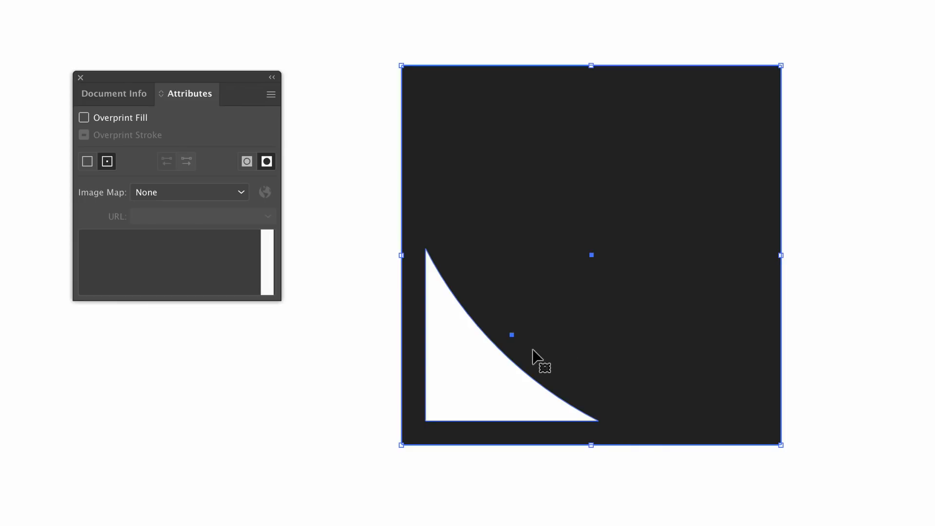
{"action": "mouse_move", "coordinate": [595, 261]}
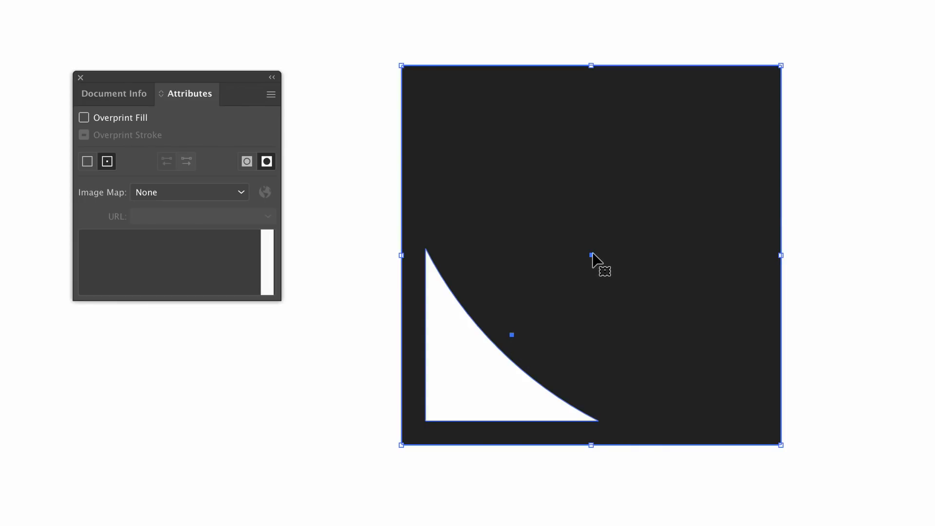
{"action": "mouse_move", "coordinate": [580, 274]}
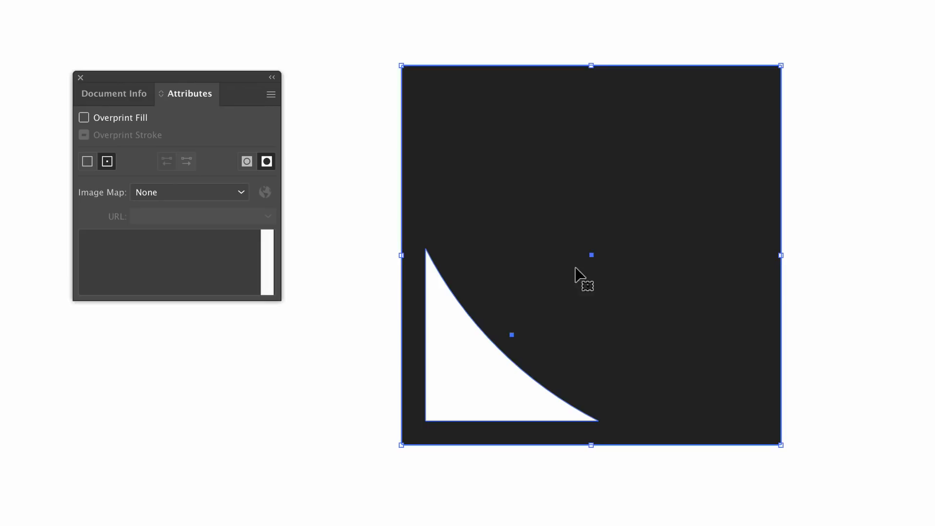
{"action": "mouse_move", "coordinate": [596, 259]}
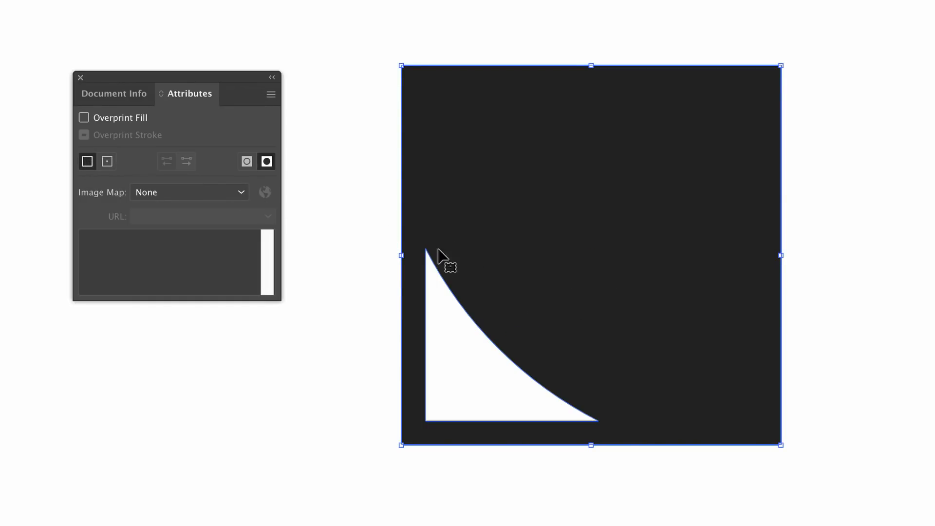
{"action": "mouse_move", "coordinate": [174, 176]}
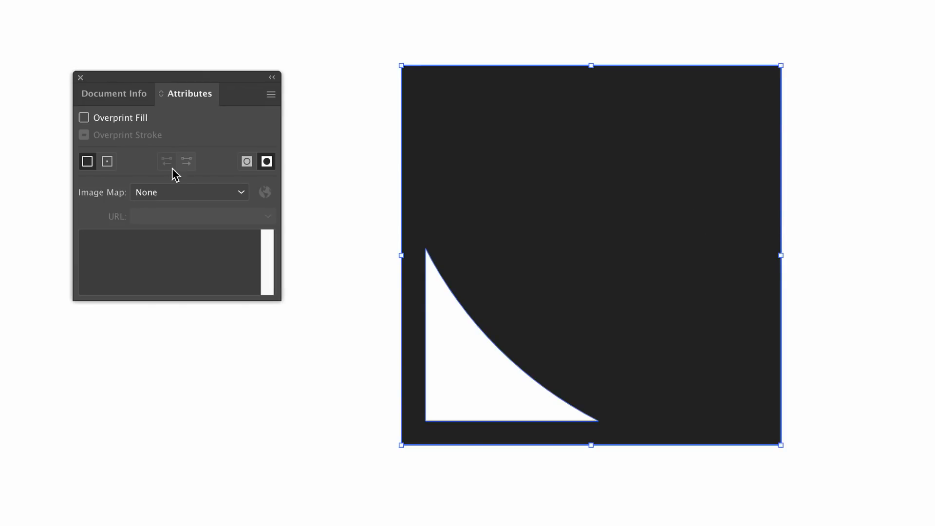
Step: Show the centre point of the square-with-cutout compound path
{"action": "left_click", "coordinate": [107, 161]}
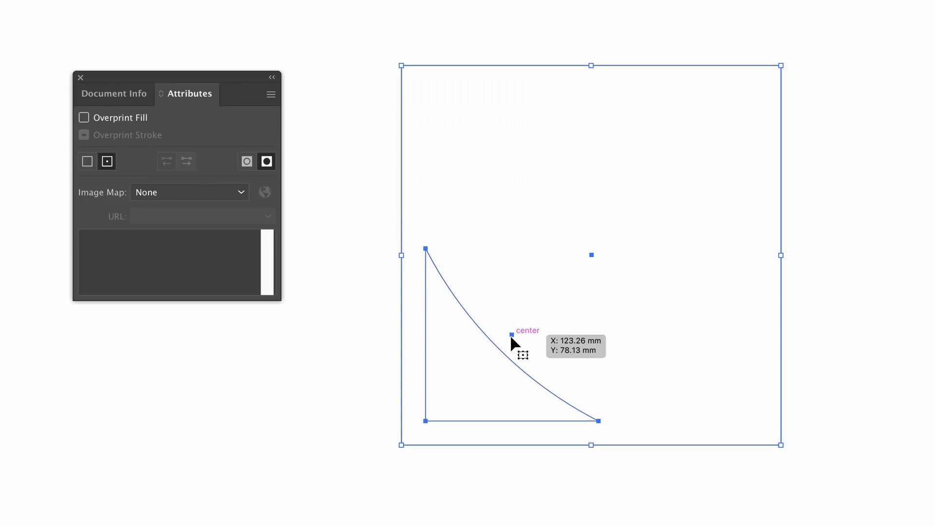
{"action": "mouse_move", "coordinate": [514, 370]}
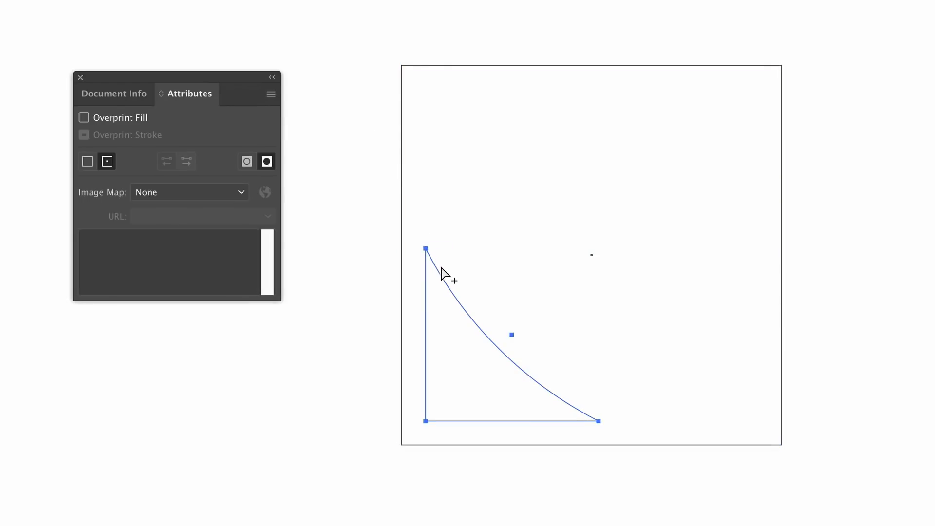
Step: Select the triangular cutout path on its own in Outline view
{"action": "left_click", "coordinate": [584, 307]}
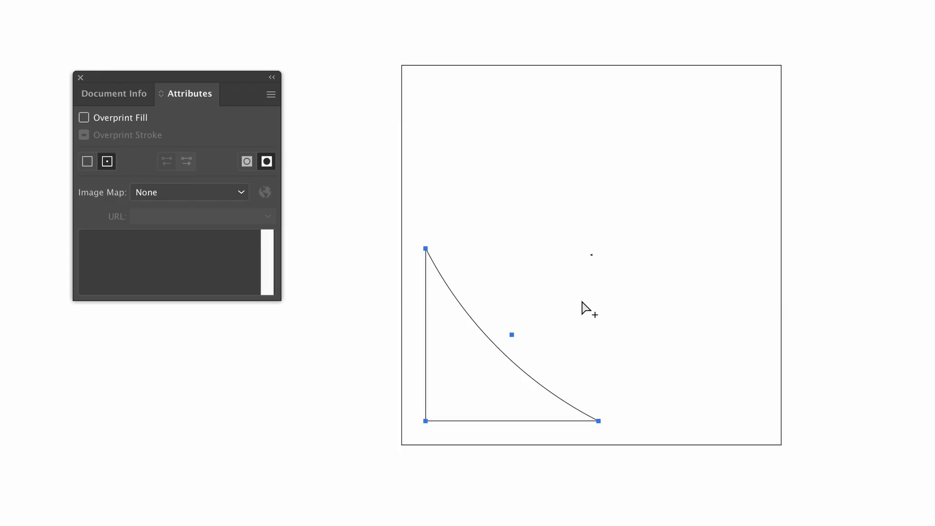
{"action": "mouse_move", "coordinate": [530, 364]}
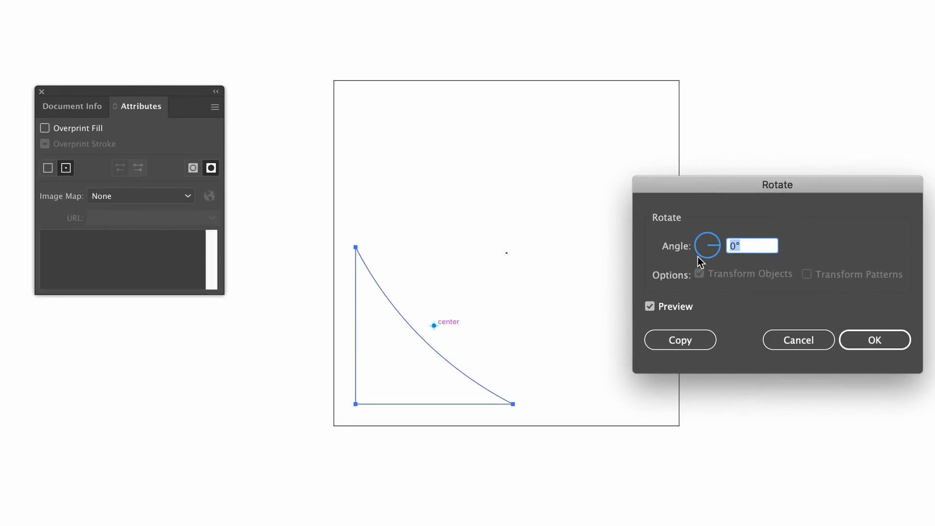
{"action": "type", "text": "180"}
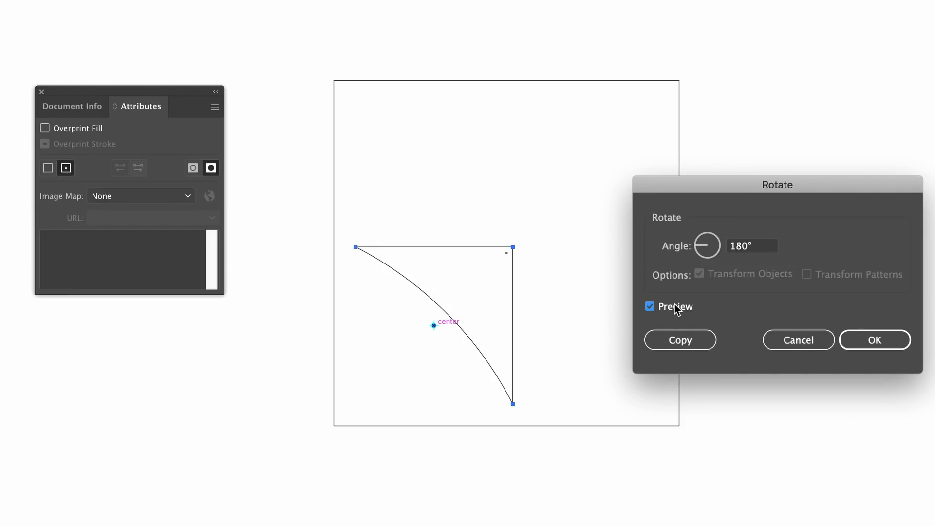
{"action": "left_click", "coordinate": [649, 306]}
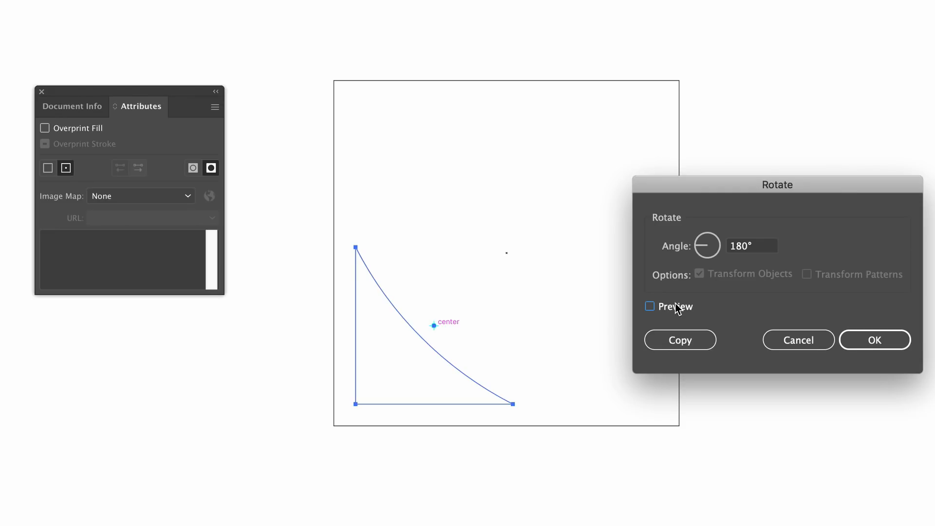
{"action": "mouse_move", "coordinate": [766, 329]}
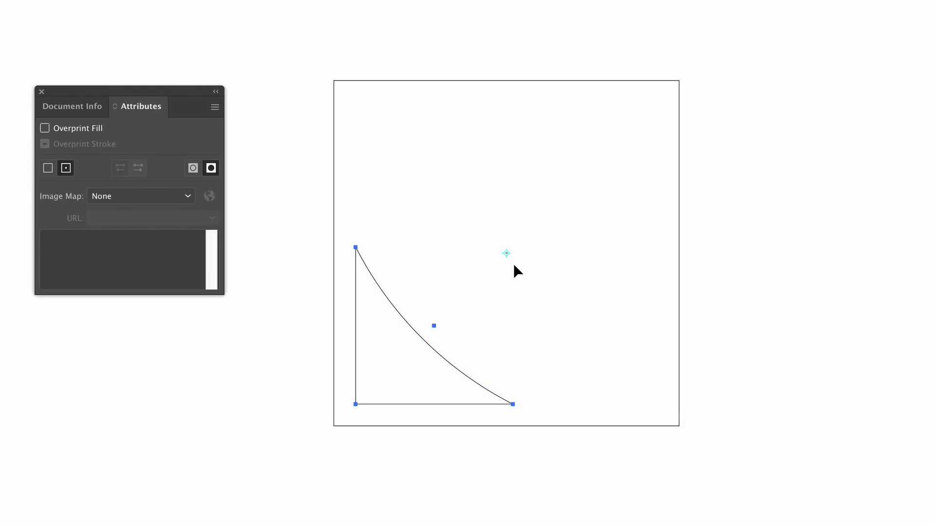
{"action": "mouse_move", "coordinate": [509, 261]}
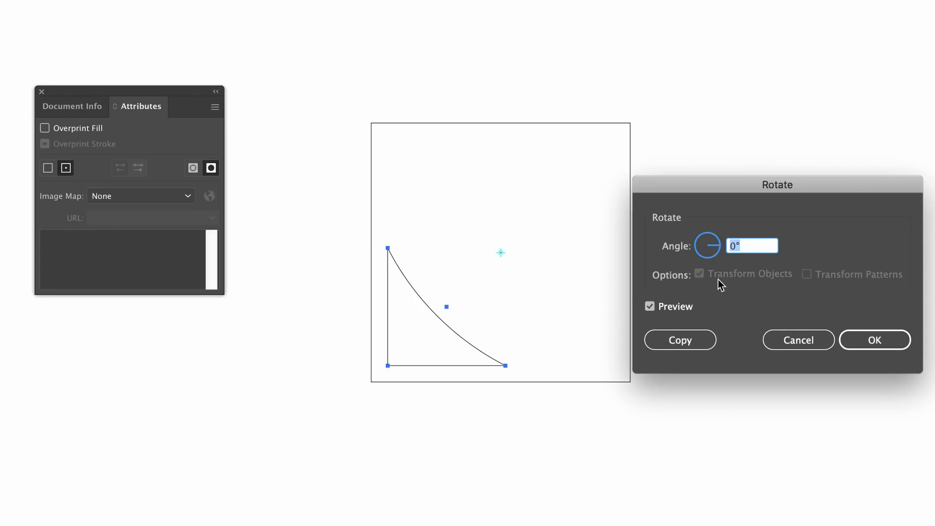
Step: Rotate the curved corner shape 180° around the centre point, checking the preview before applying
{"action": "type", "text": "180"}
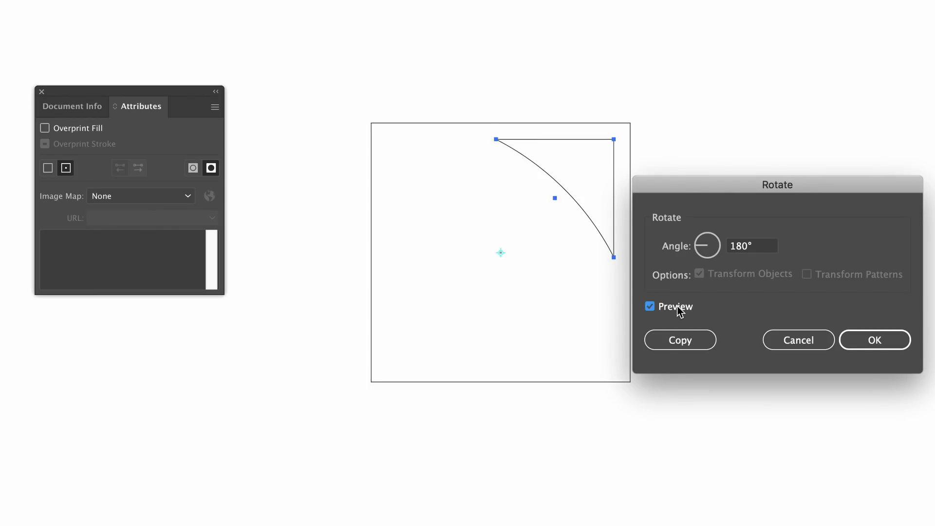
{"action": "left_click", "coordinate": [650, 305]}
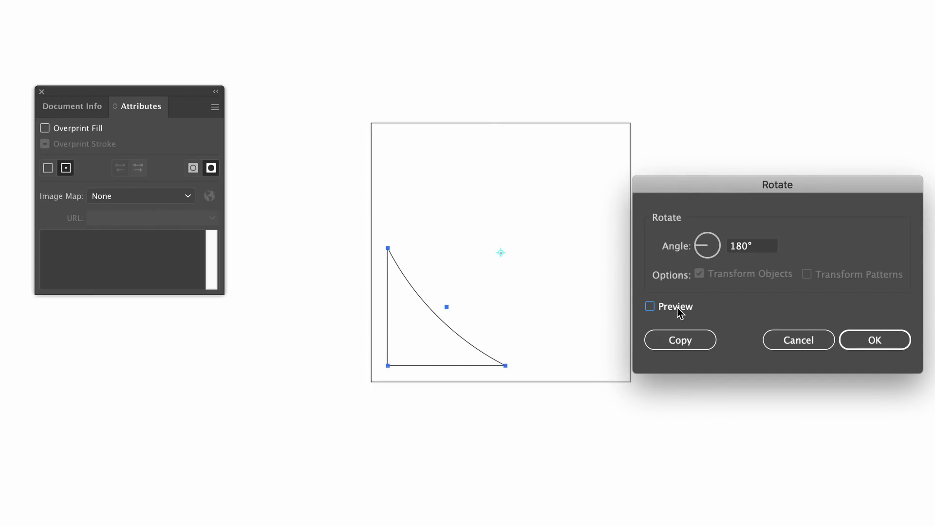
{"action": "left_click", "coordinate": [649, 306]}
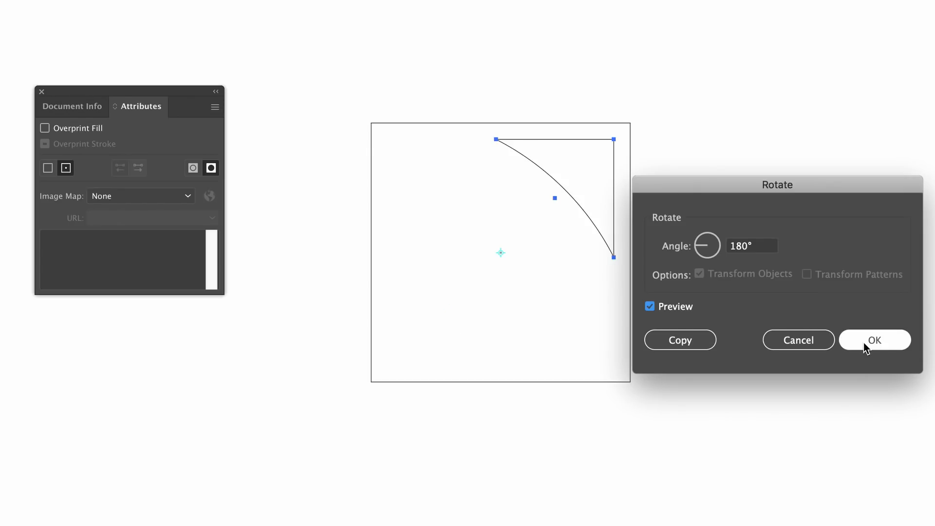
{"action": "left_click", "coordinate": [874, 339]}
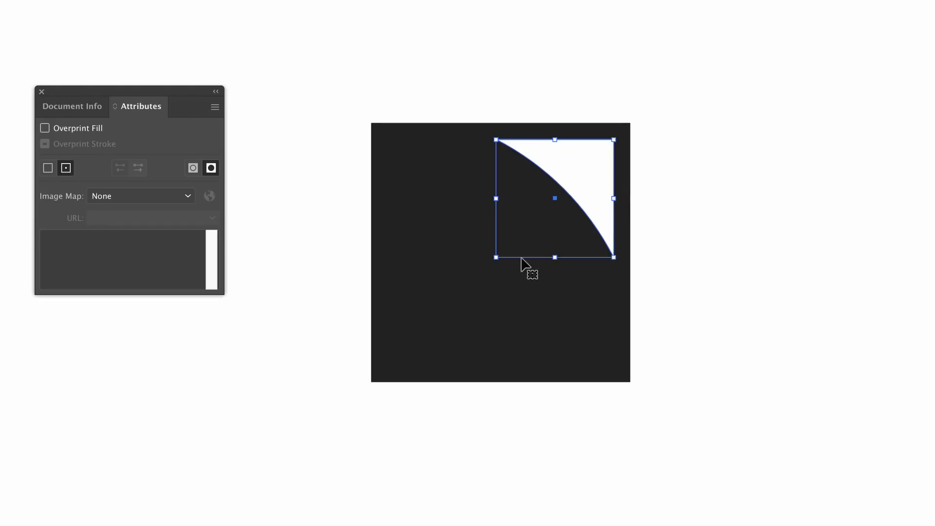
{"action": "mouse_move", "coordinate": [614, 192]}
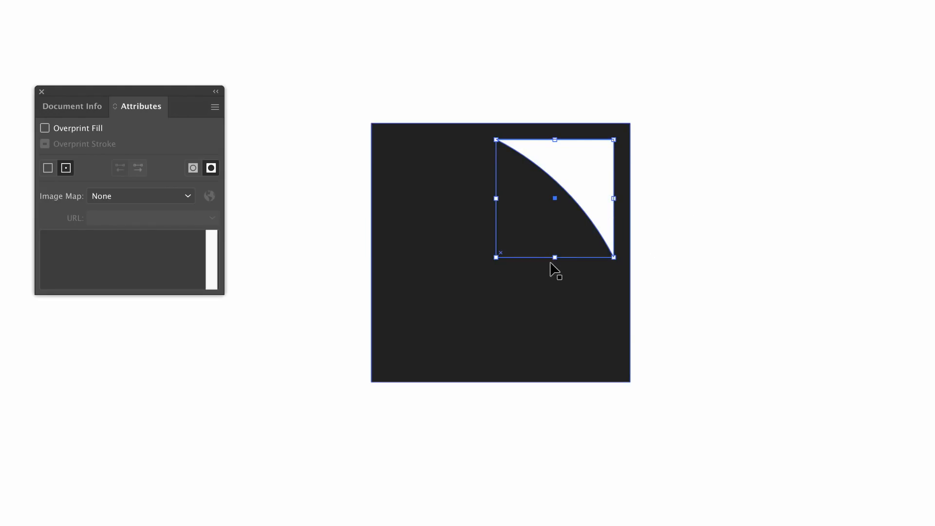
{"action": "left_click", "coordinate": [47, 168]}
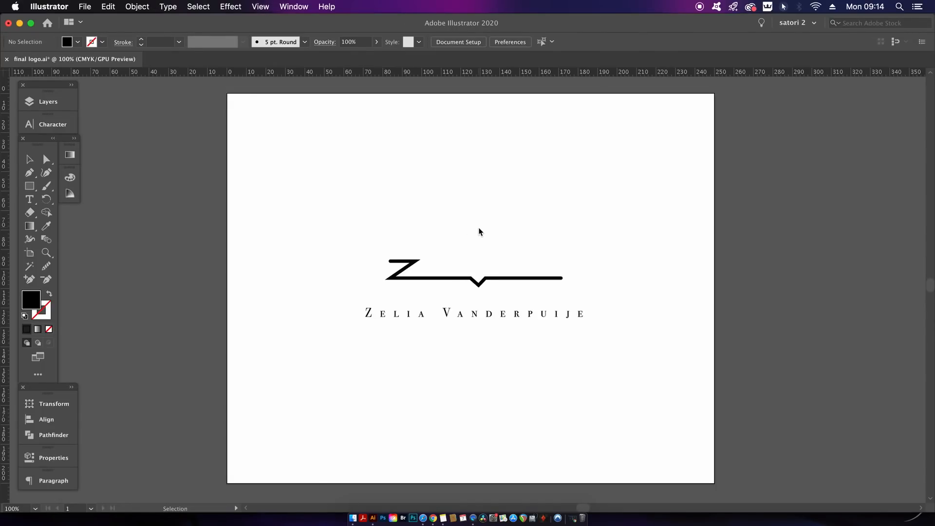
{"action": "mouse_move", "coordinate": [451, 340]}
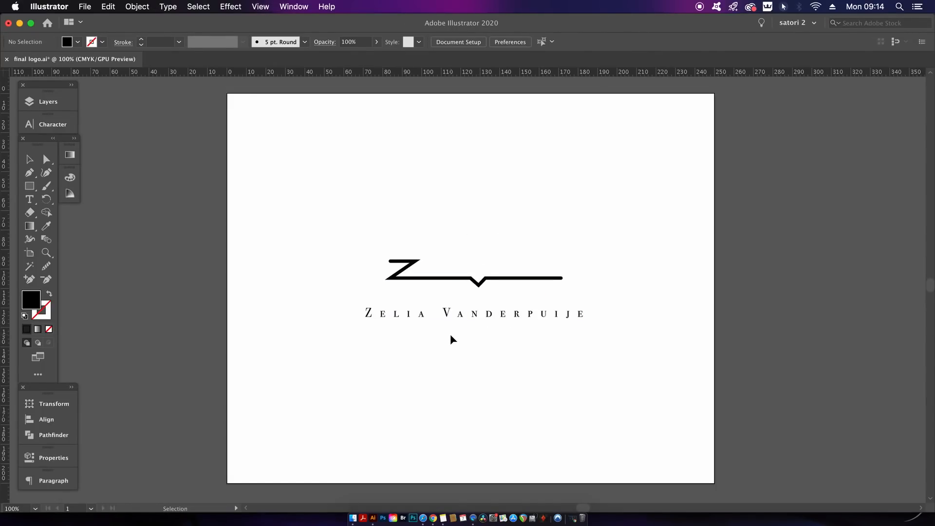
{"action": "mouse_move", "coordinate": [477, 340]}
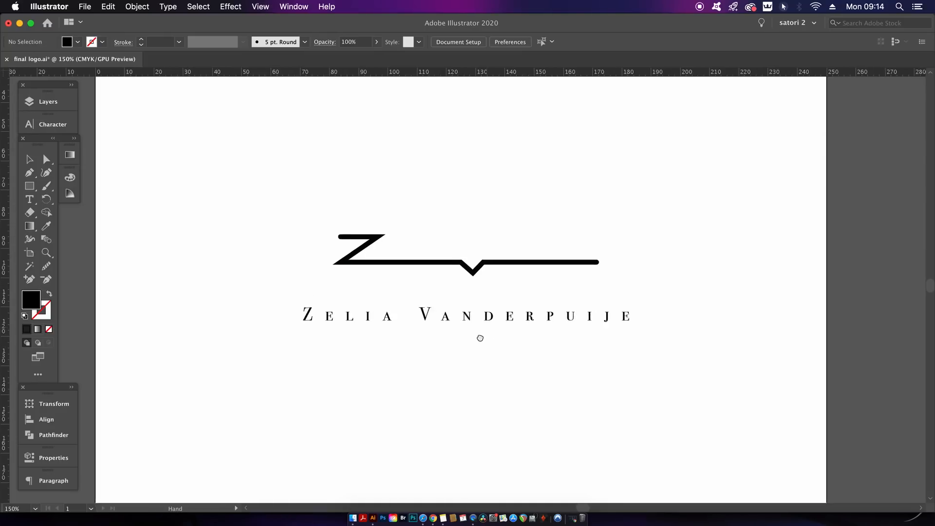
Step: Zoom back out to see the whole artboard of the Z-mark logo
{"action": "key", "text": "tab"}
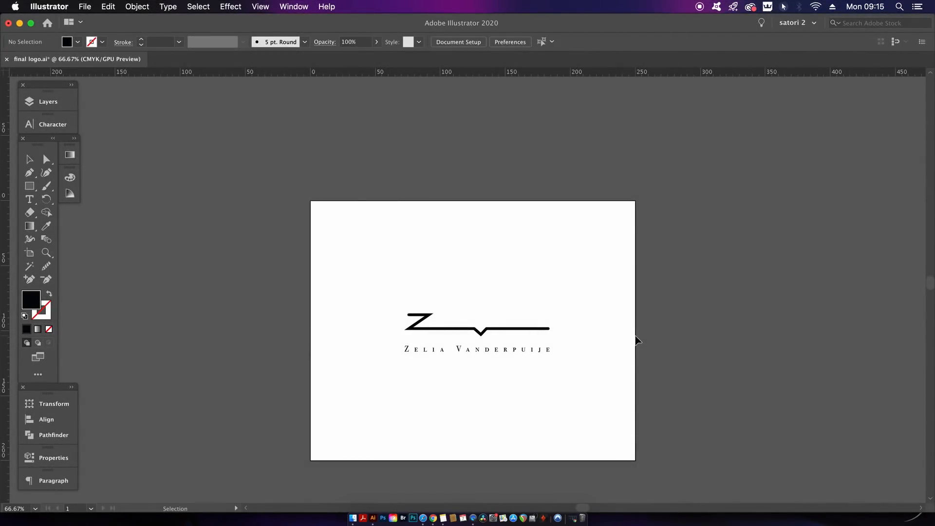
{"action": "mouse_move", "coordinate": [443, 358]}
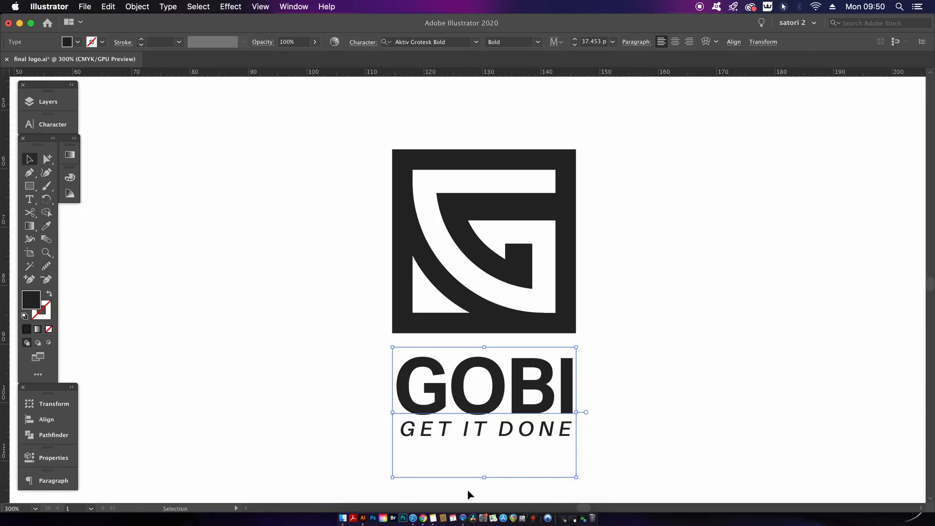
{"action": "mouse_move", "coordinate": [682, 408]}
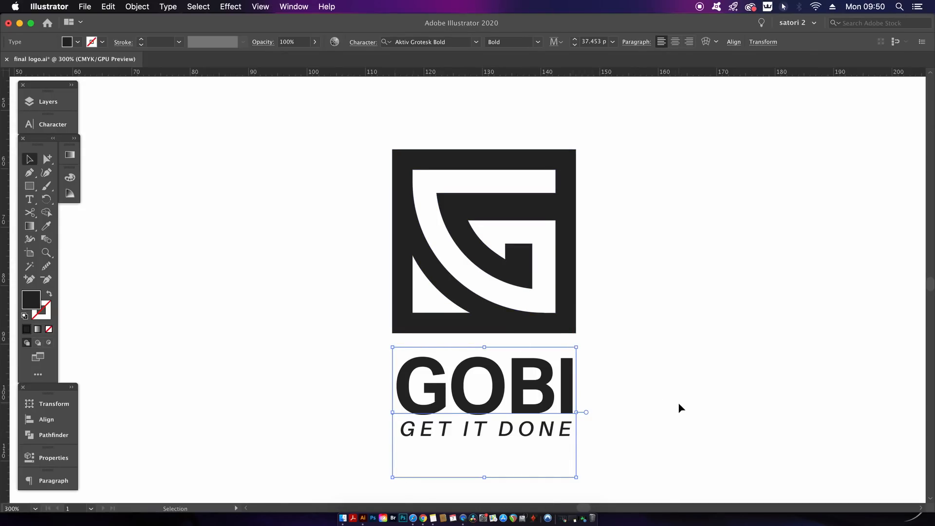
{"action": "mouse_move", "coordinate": [549, 426]}
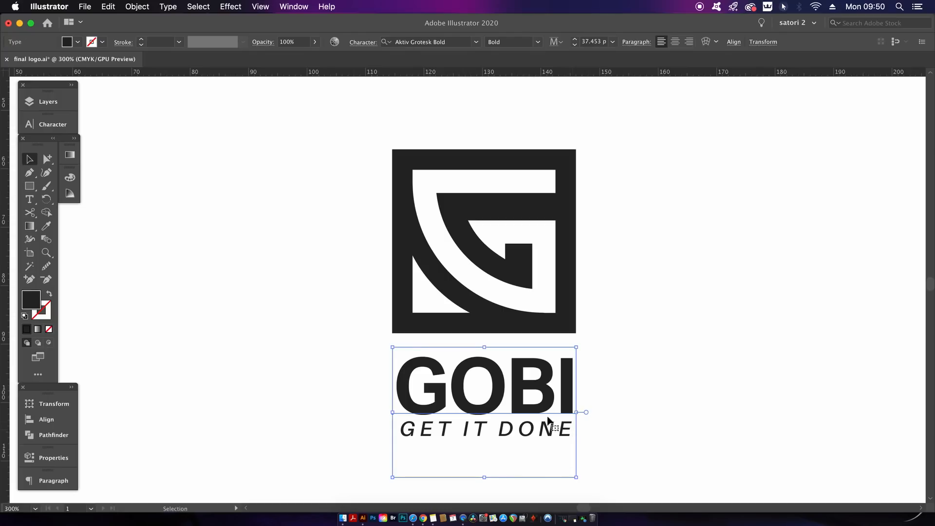
{"action": "mouse_move", "coordinate": [605, 376]}
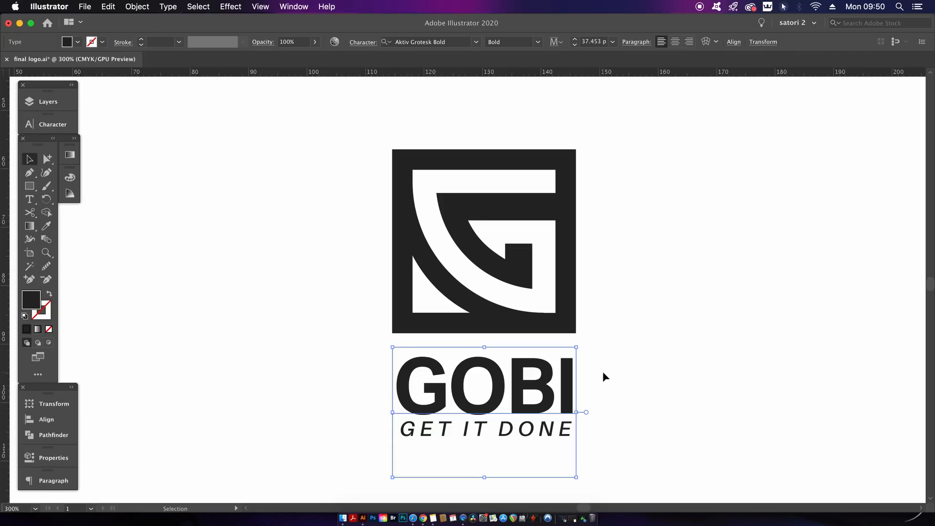
{"action": "mouse_move", "coordinate": [617, 384]}
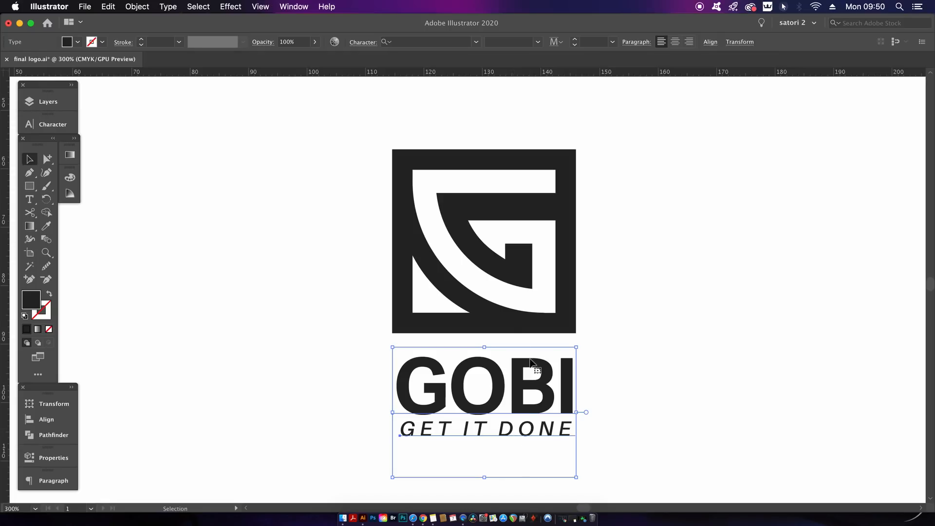
Step: Enable Type Object Selection by Path Only in the Type preferences
{"action": "left_click", "coordinate": [49, 7]}
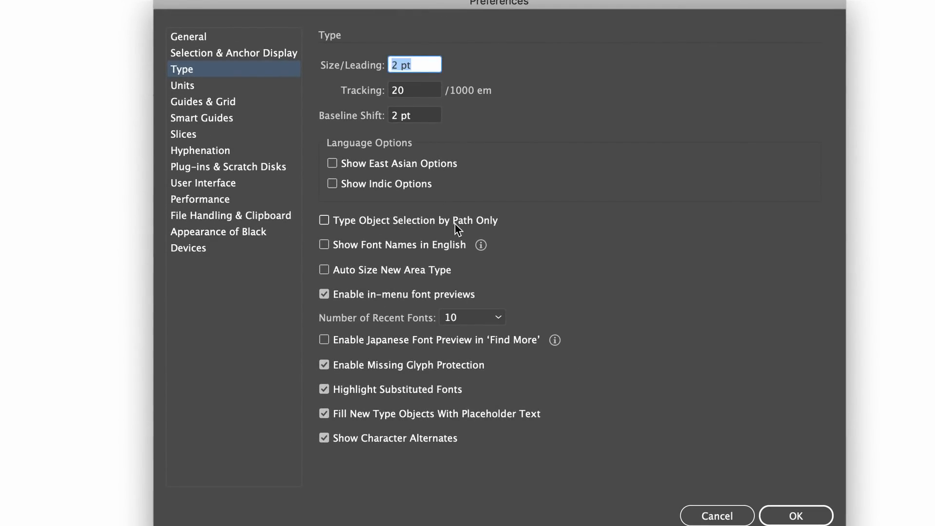
{"action": "mouse_move", "coordinate": [457, 302]}
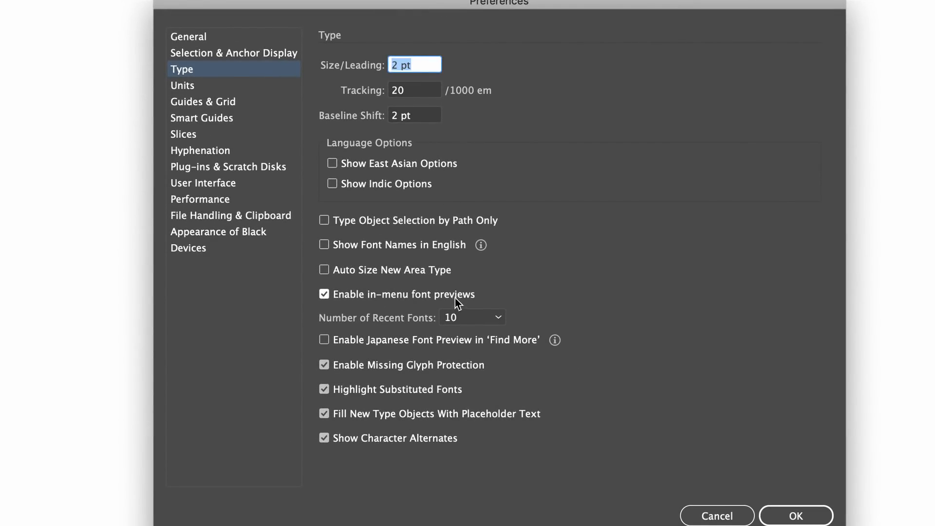
{"action": "mouse_move", "coordinate": [444, 262]}
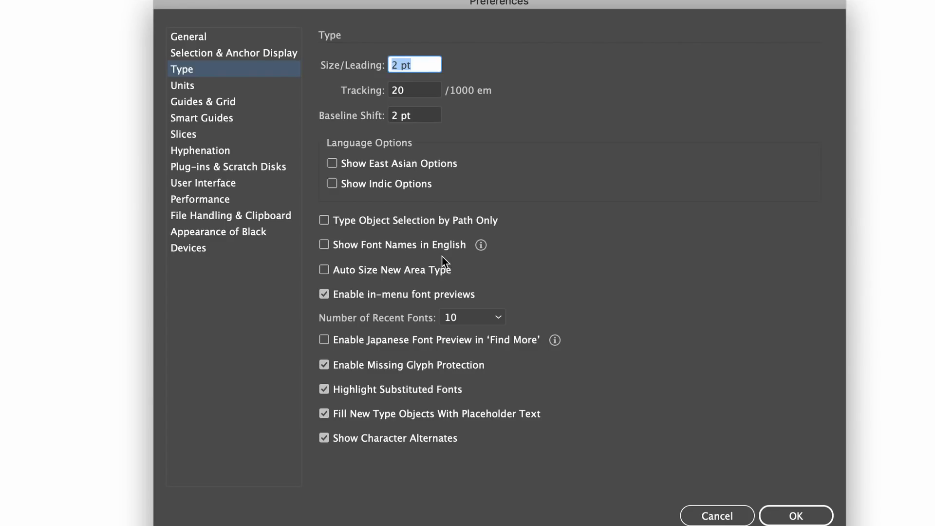
{"action": "left_click", "coordinate": [323, 220]}
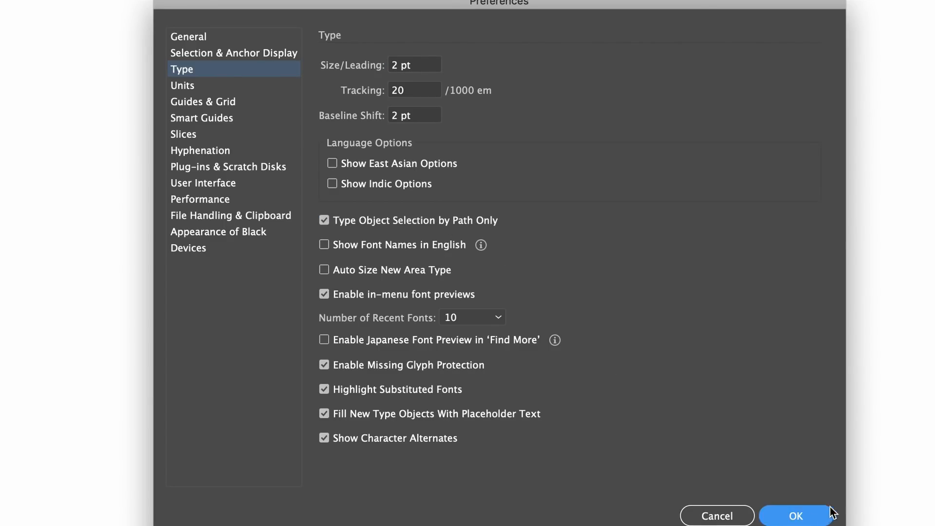
{"action": "left_click", "coordinate": [794, 515]}
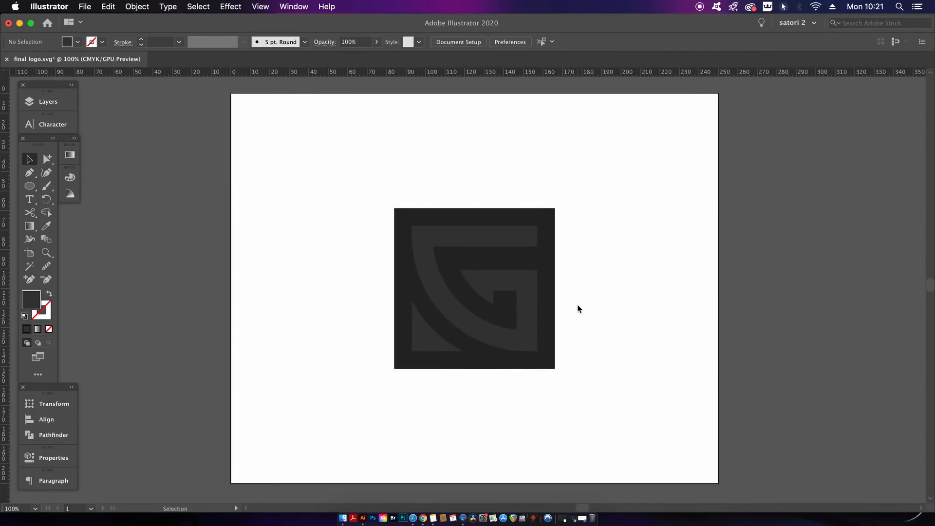
{"action": "mouse_move", "coordinate": [747, 270]}
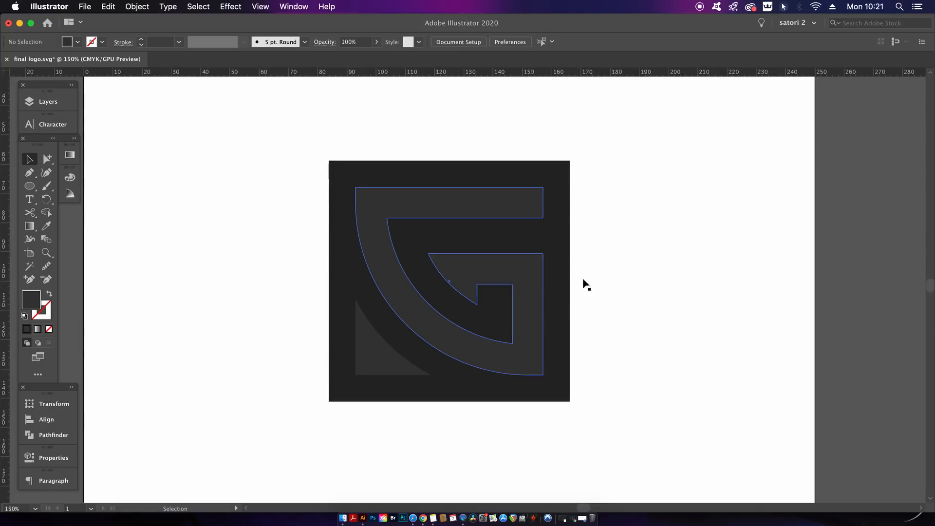
{"action": "left_click", "coordinate": [471, 265]}
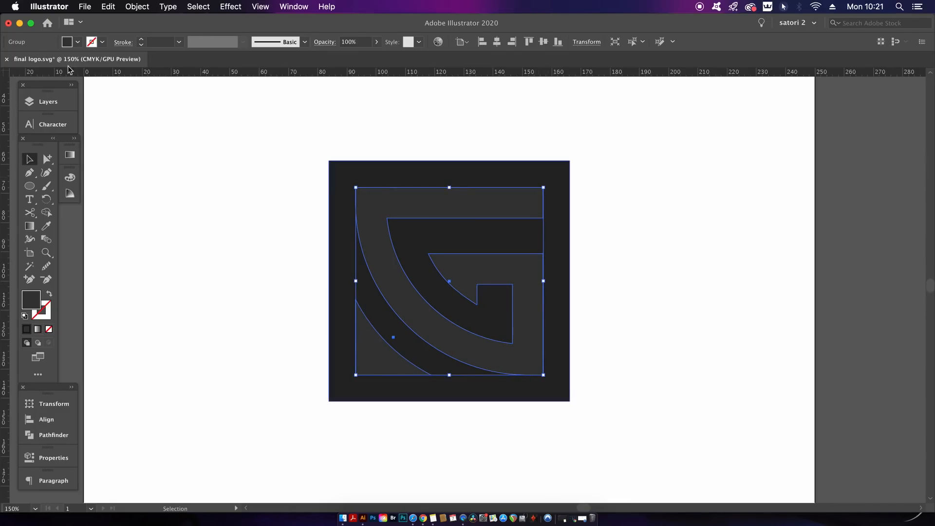
{"action": "left_click", "coordinate": [49, 7]}
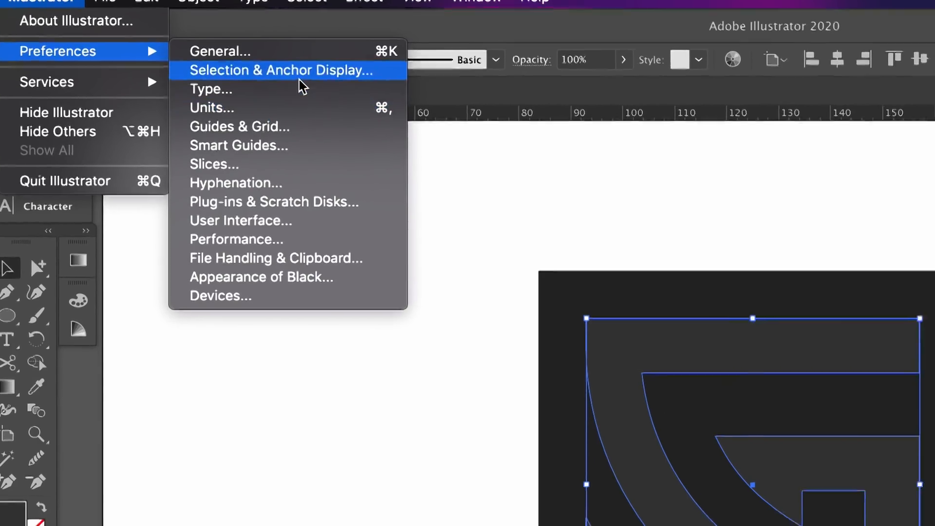
Step: Enable Object Selection by Path Only, then test-select the G group
{"action": "left_click", "coordinate": [281, 70]}
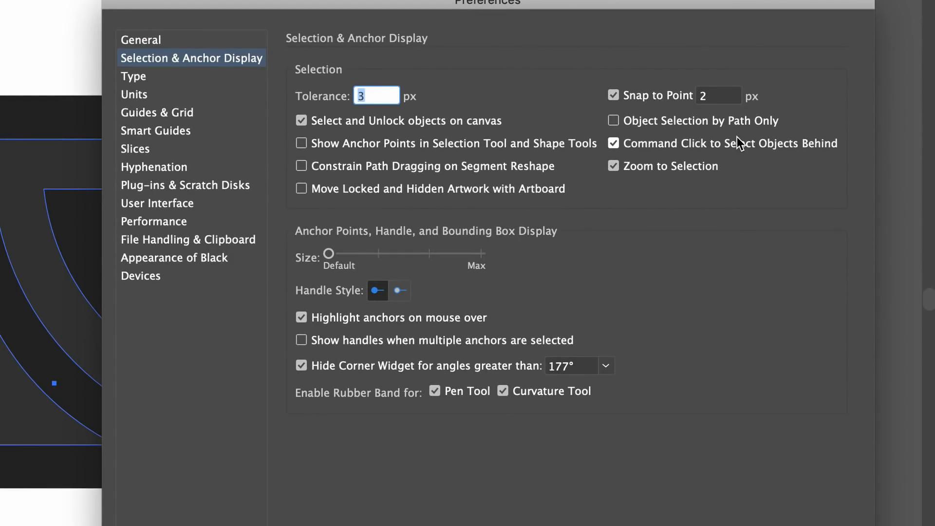
{"action": "left_click", "coordinate": [613, 121]}
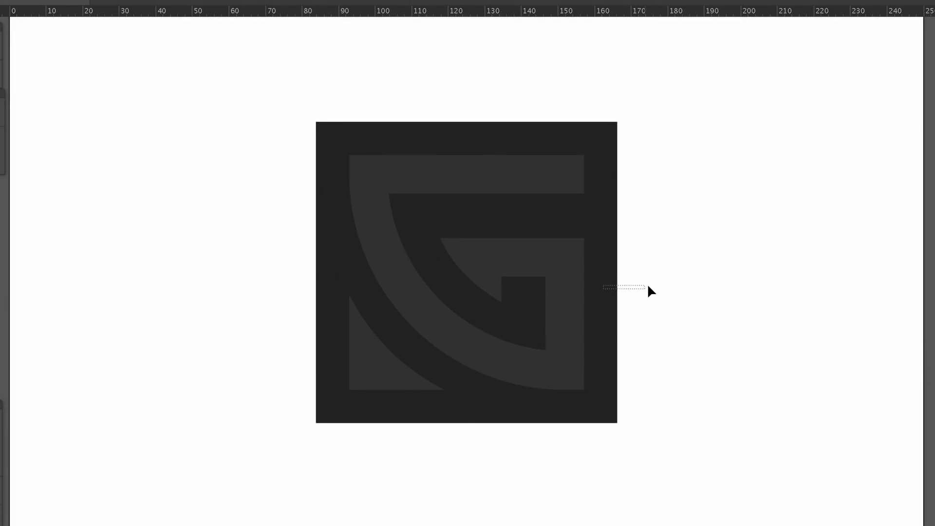
{"action": "left_click", "coordinate": [461, 221]}
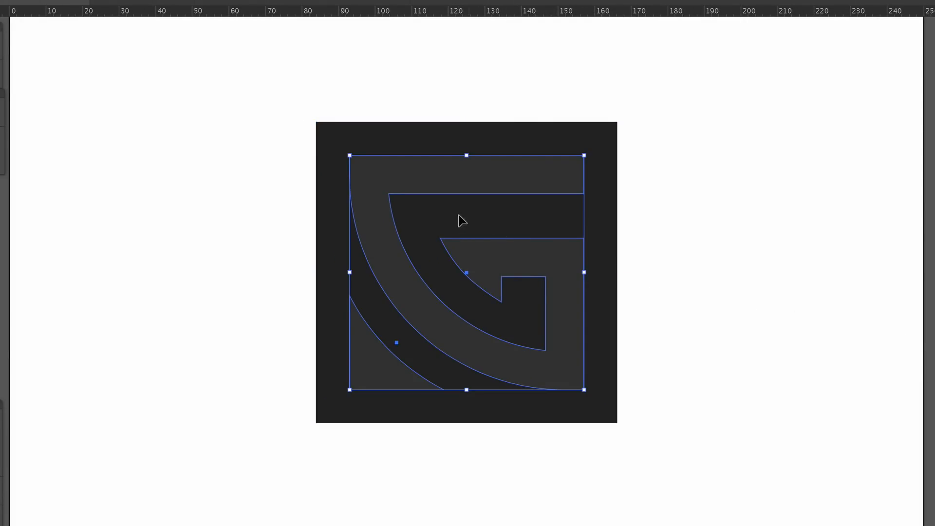